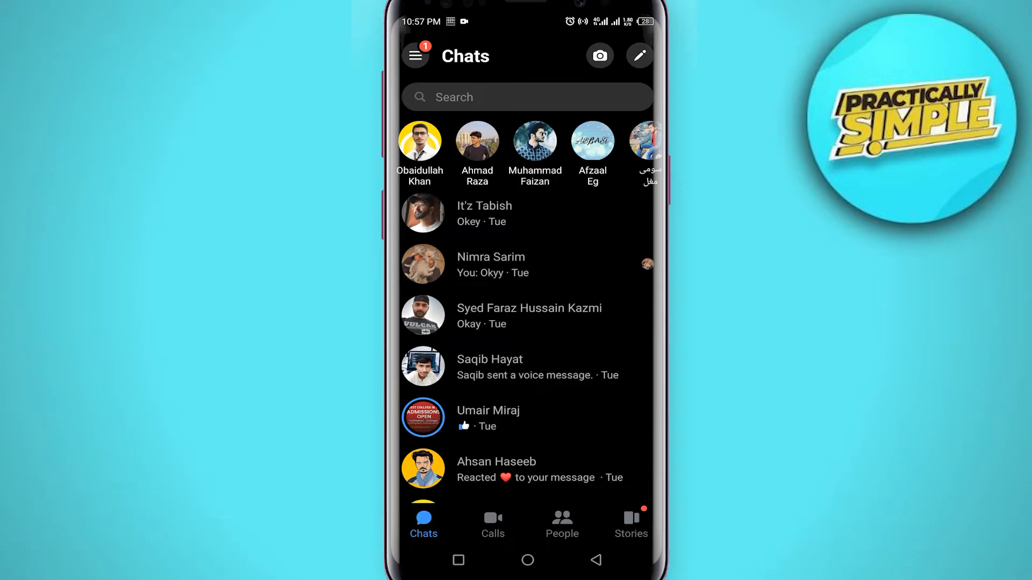
- Open the Me settings page via the menu and gear icon
left_click(415, 55)
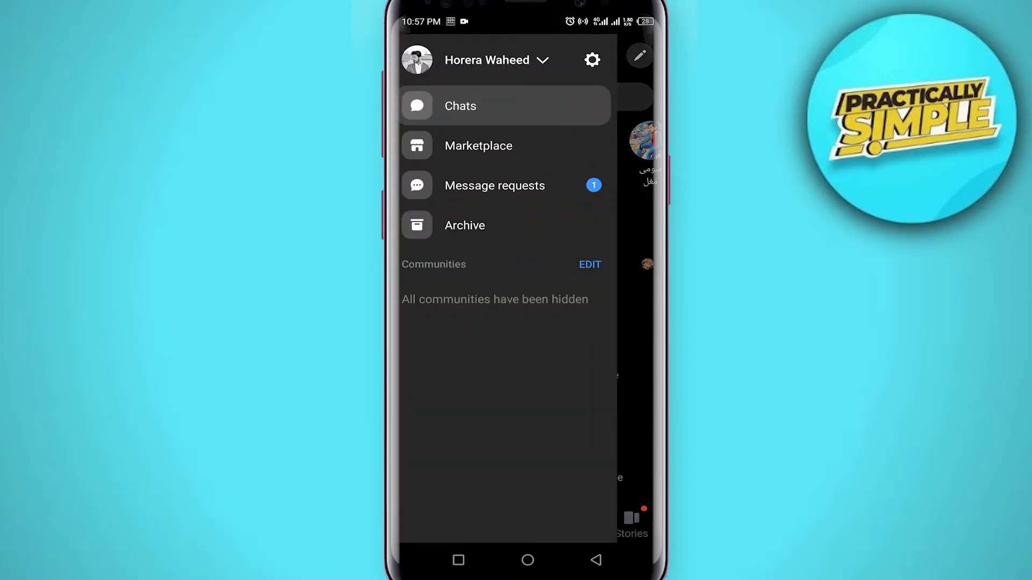
left_click(591, 59)
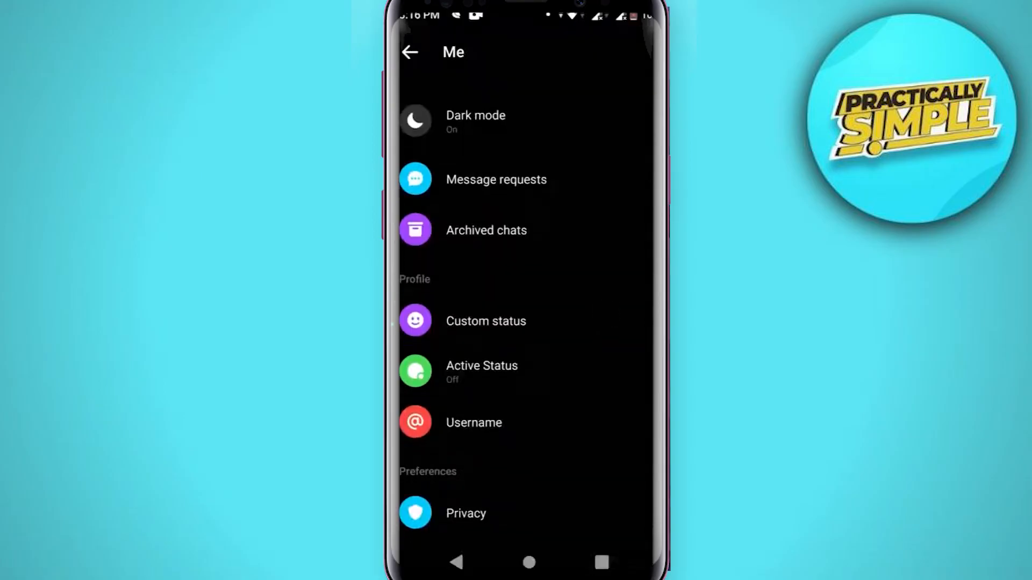
- Choose the Busy preset as the custom status with the default 1-hour duration
left_click(486, 321)
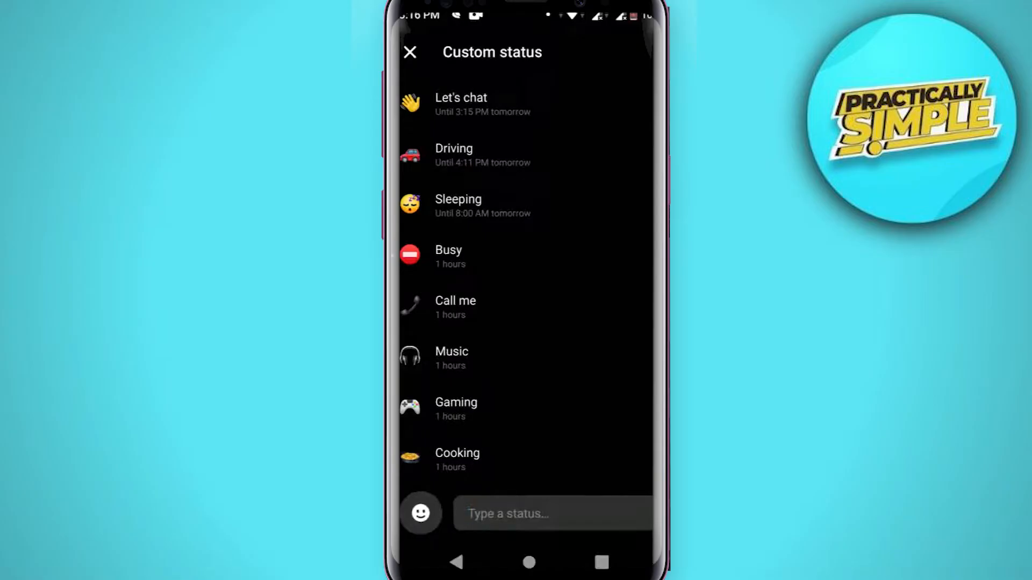
left_click(448, 257)
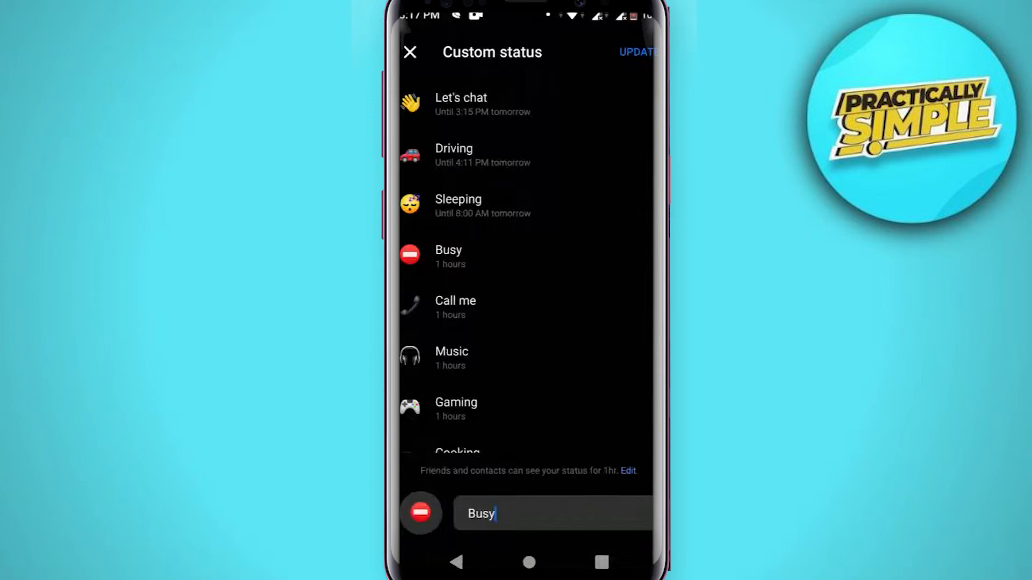
- Set a custom expiry of Apr 18, 2022 at 11:15 PM for the Busy status
left_click(629, 470)
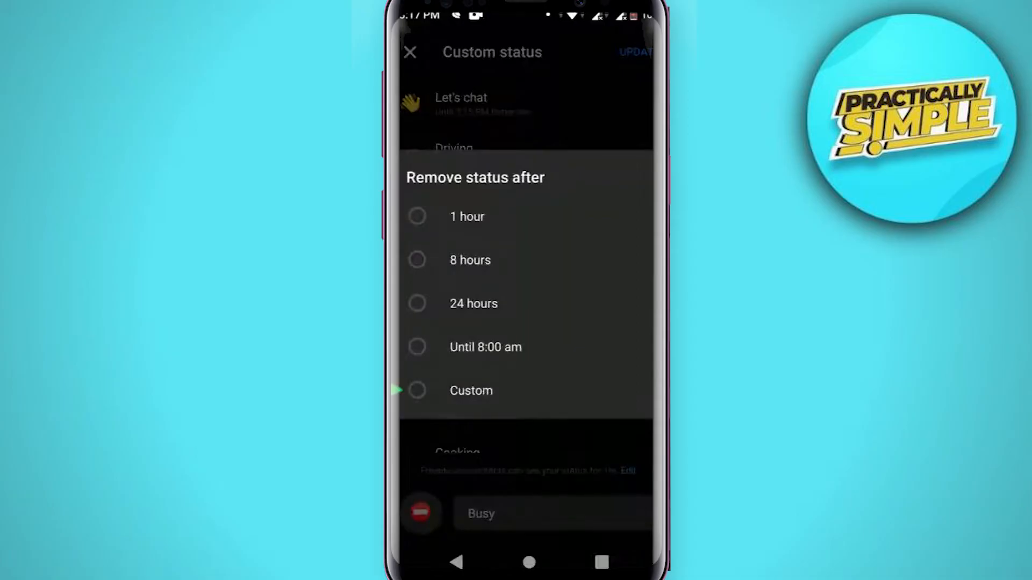
left_click(471, 390)
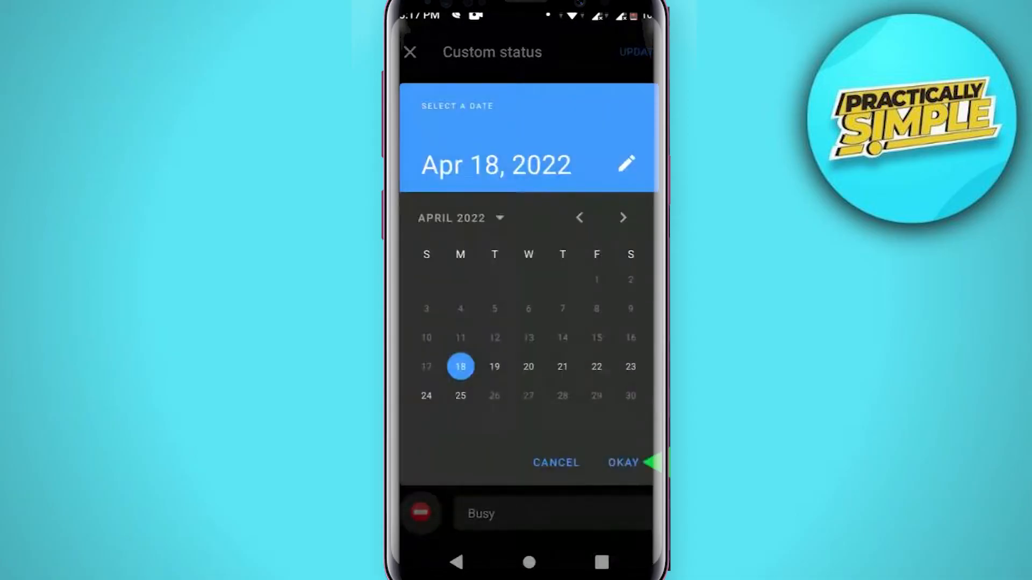
left_click(622, 462)
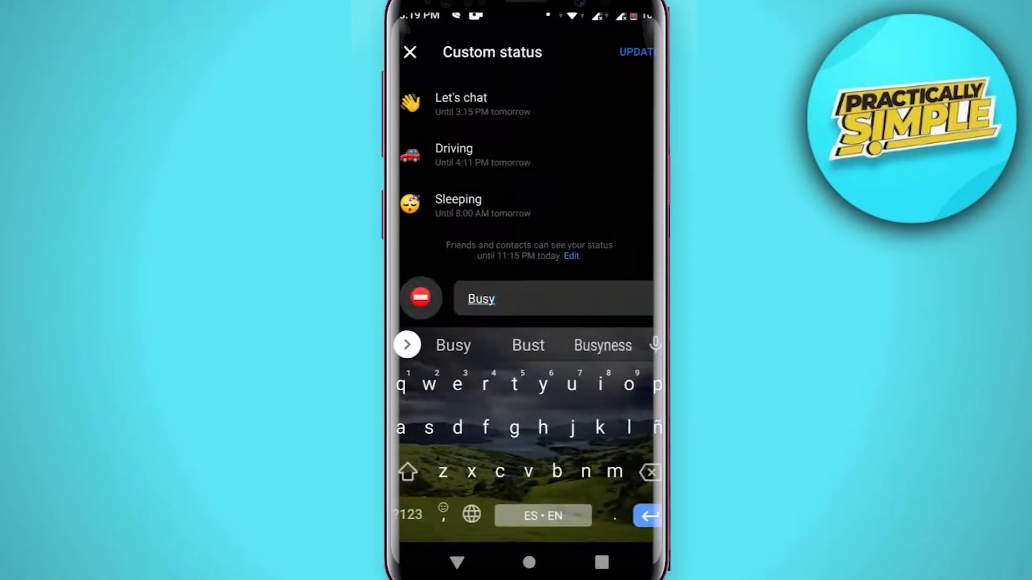
- Save the Busy status and review it on the Me page
left_click(636, 52)
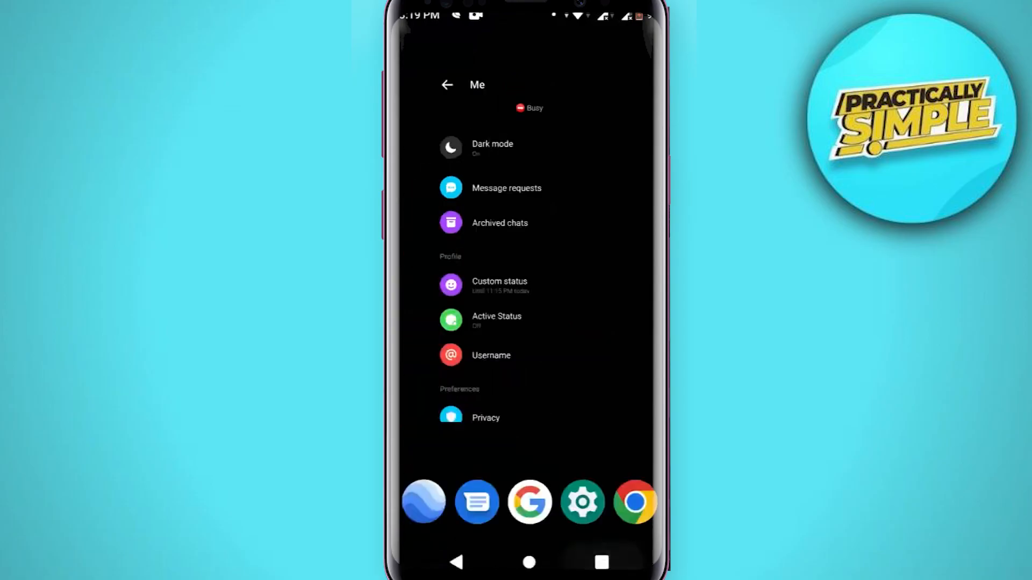
scroll("down", 3)
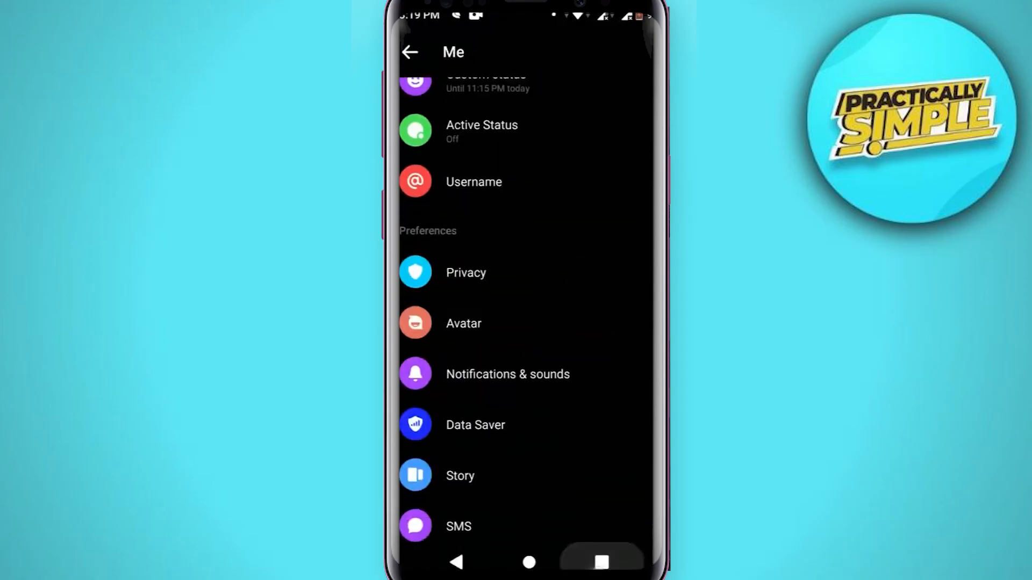